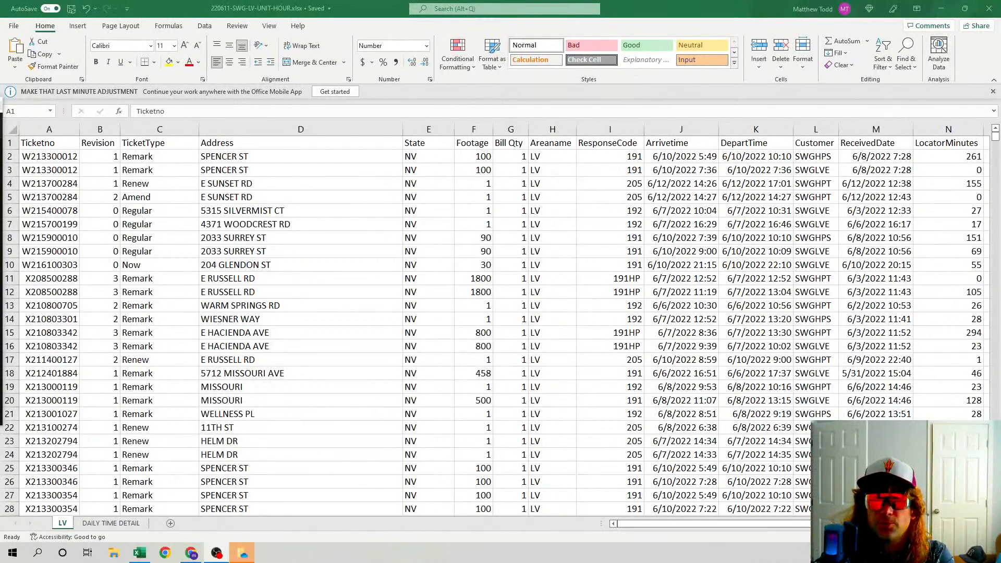
Look over the ticket data, checking the address in row 5 and revision in row 2.
{"action": "left_click", "coordinate": [48, 142]}
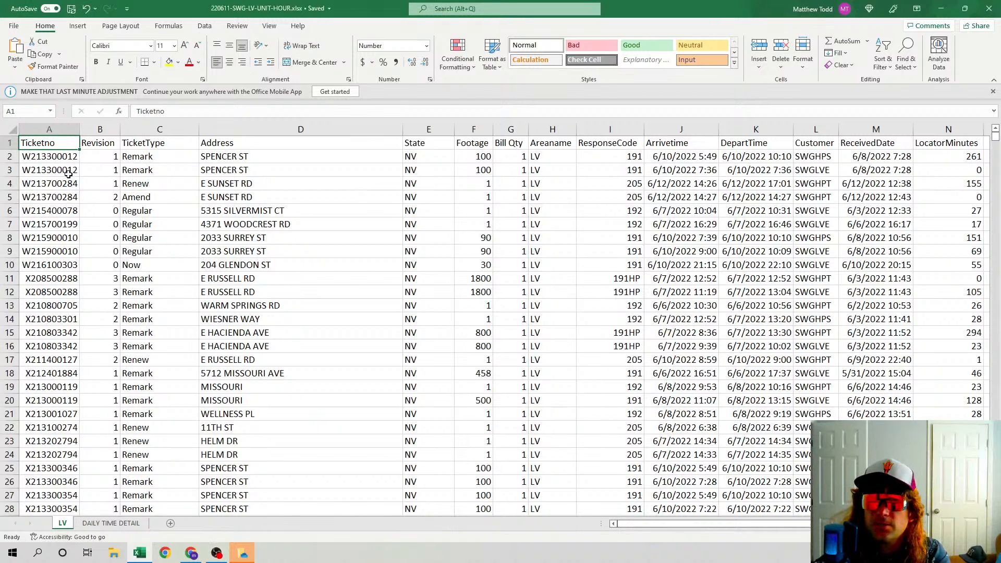
{"action": "mouse_move", "coordinate": [147, 193]}
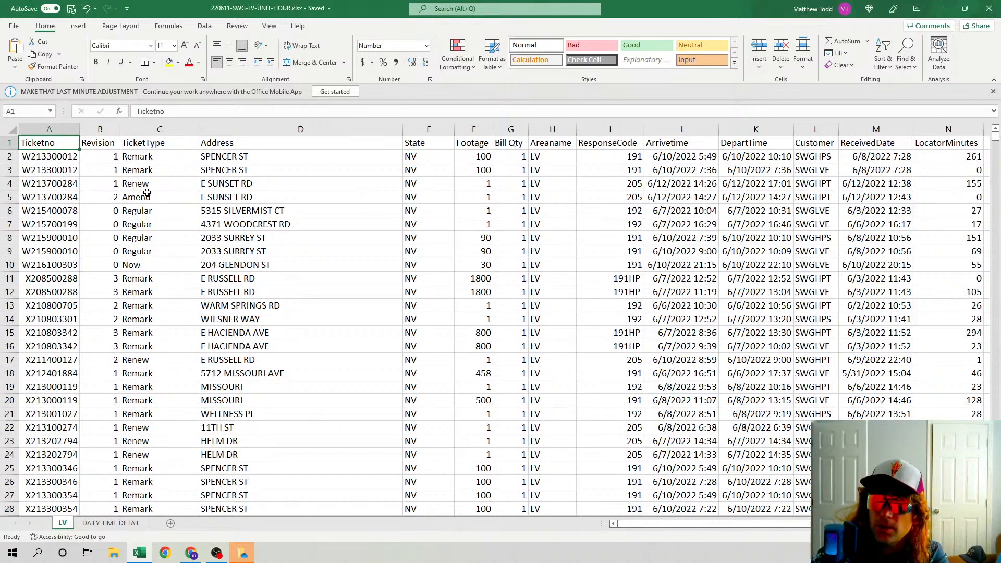
{"action": "left_click", "coordinate": [300, 183]}
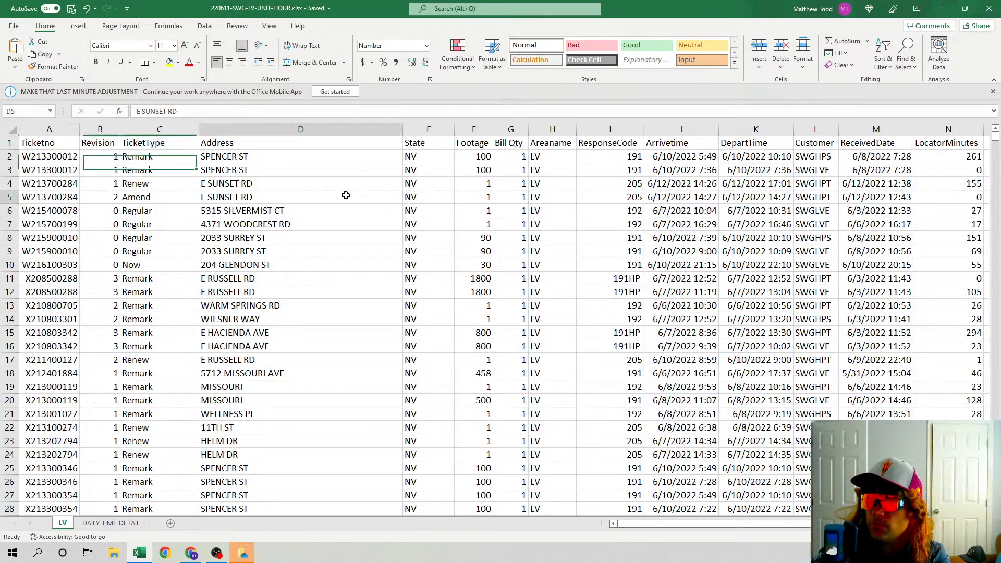
{"action": "left_click", "coordinate": [100, 157]}
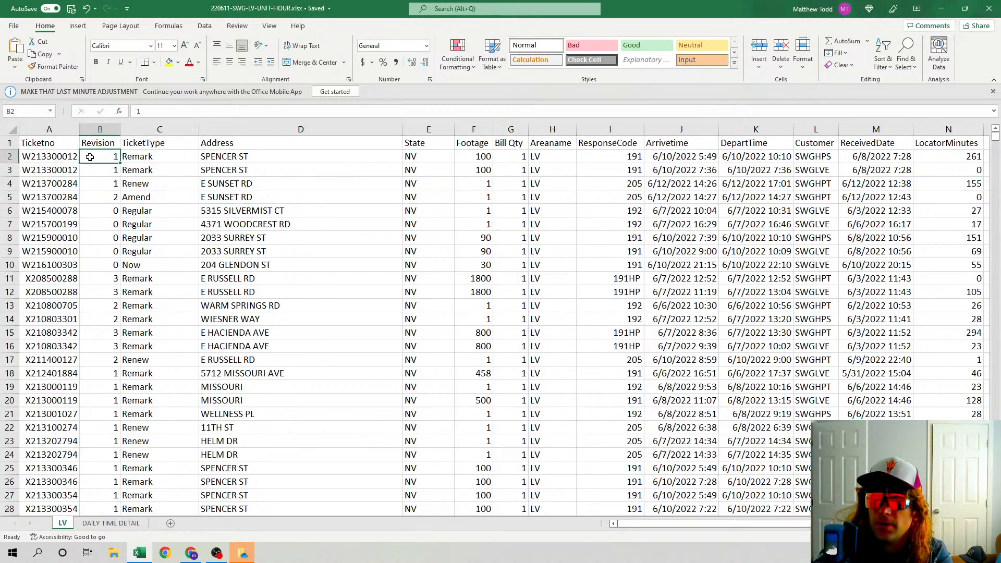
{"action": "left_click", "coordinate": [48, 142]}
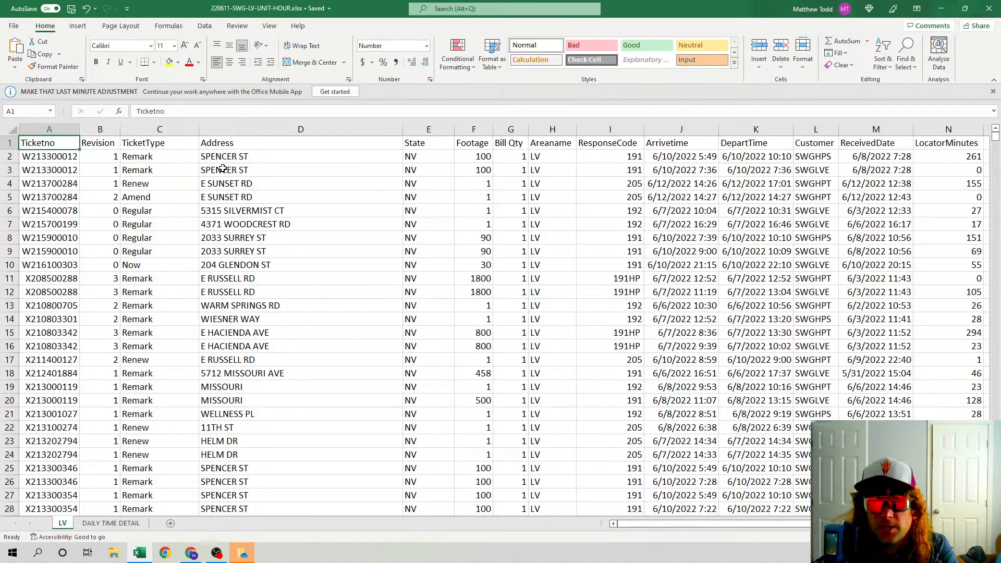
Copy the Ticketno column and paste it below the data at A2831.
{"action": "left_click", "coordinate": [49, 156]}
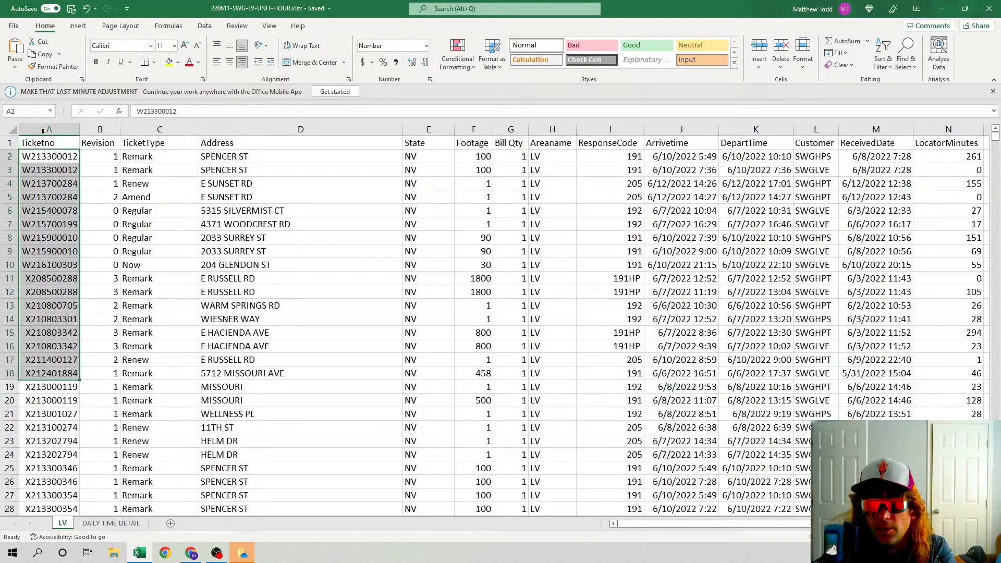
{"action": "left_click", "coordinate": [48, 143]}
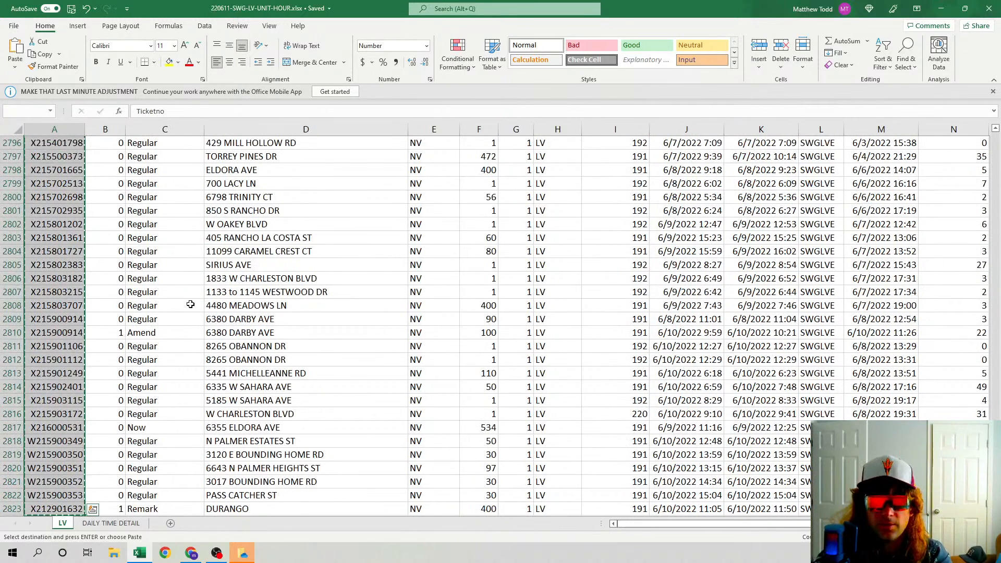
{"action": "scroll", "scroll_direction": "down", "scroll_amount": 3}
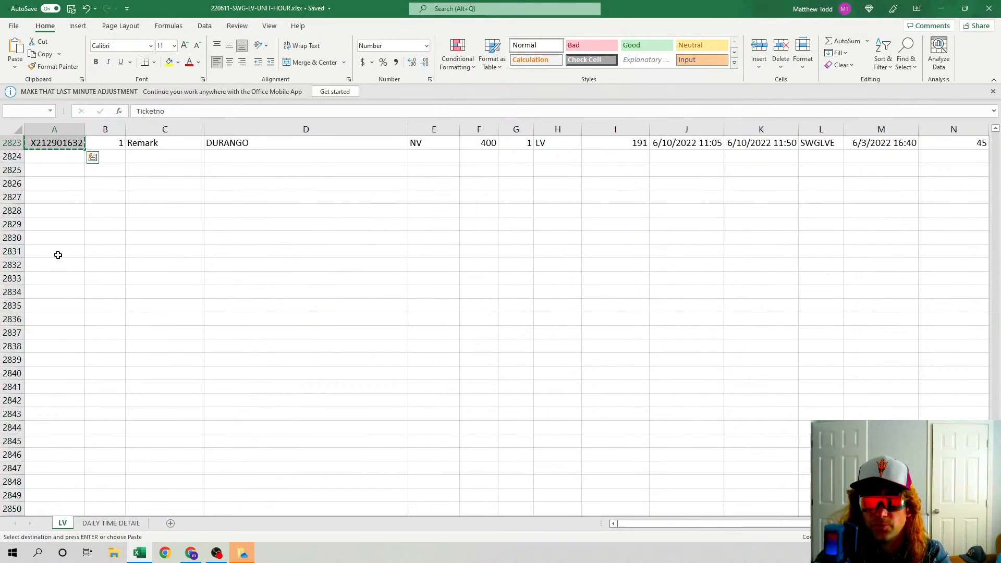
{"action": "left_click", "coordinate": [54, 251]}
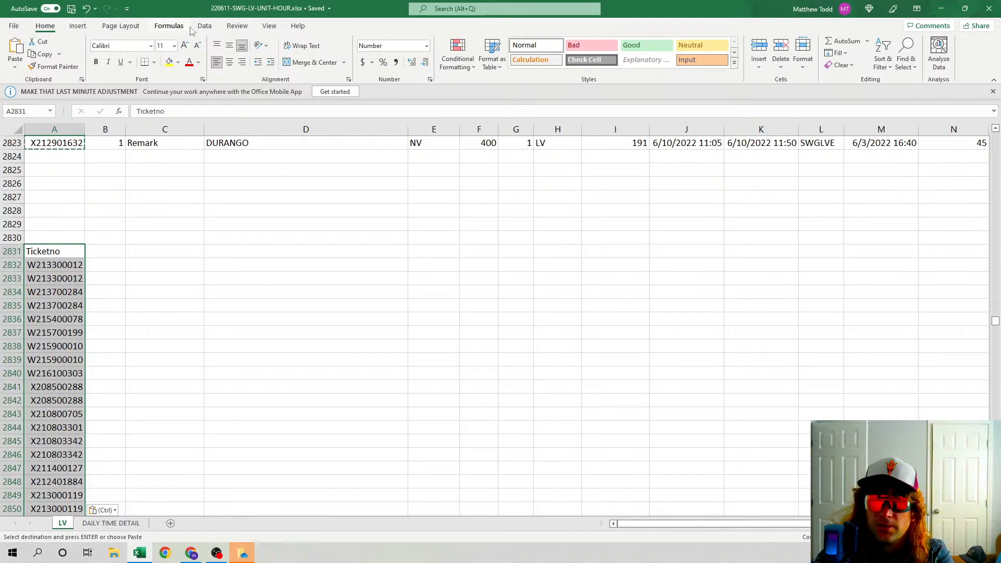
Remove duplicates from the pasted ticket numbers, leaving 2,384 unique values.
{"action": "left_click", "coordinate": [204, 26]}
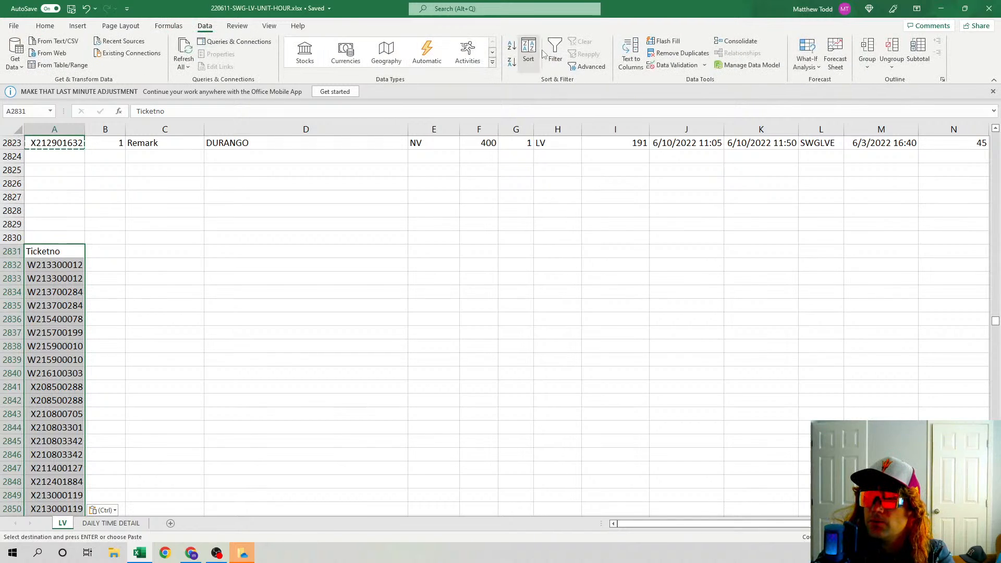
{"action": "mouse_move", "coordinate": [681, 52]}
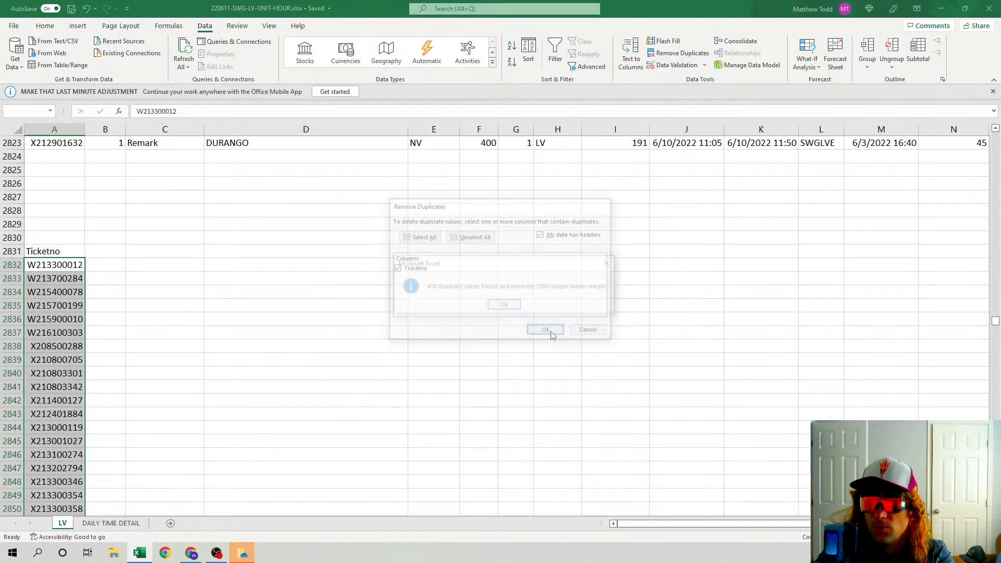
{"action": "left_click", "coordinate": [544, 330]}
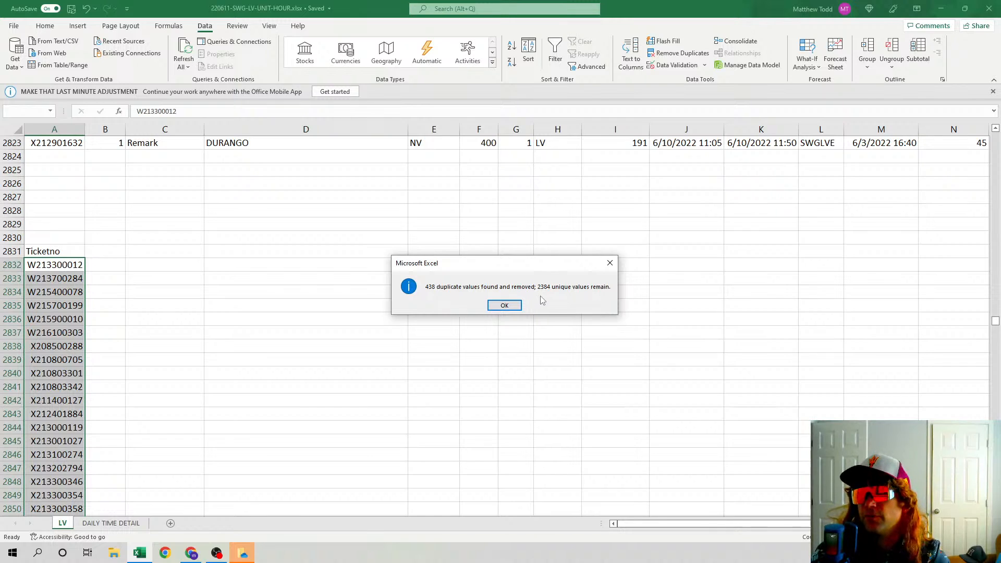
{"action": "left_click", "coordinate": [503, 304]}
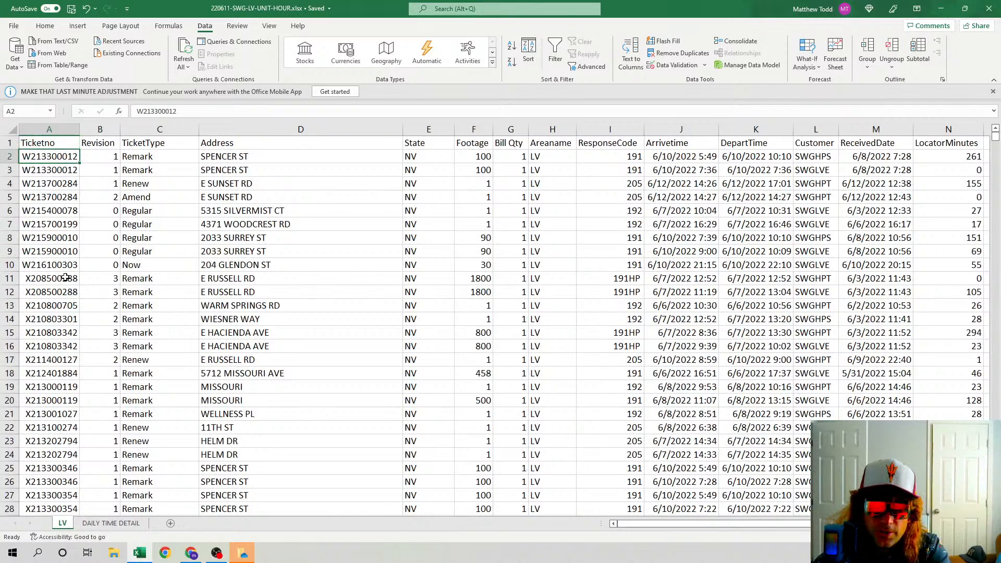
Apply Duplicate Values conditional formatting in light red to the Ticketno column, then return to the top.
{"action": "scroll", "scroll_direction": "down", "scroll_amount": 3}
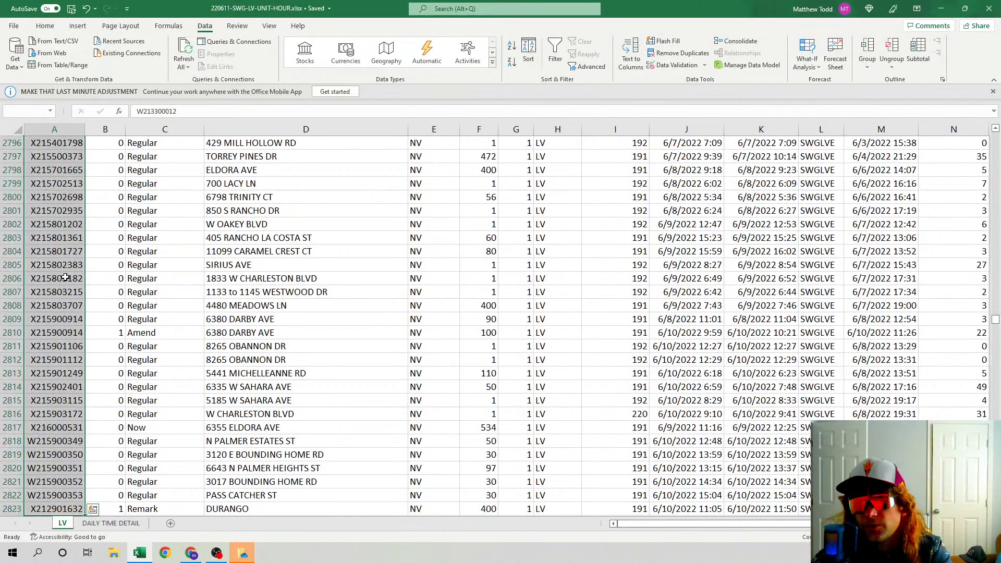
{"action": "left_click", "coordinate": [45, 26]}
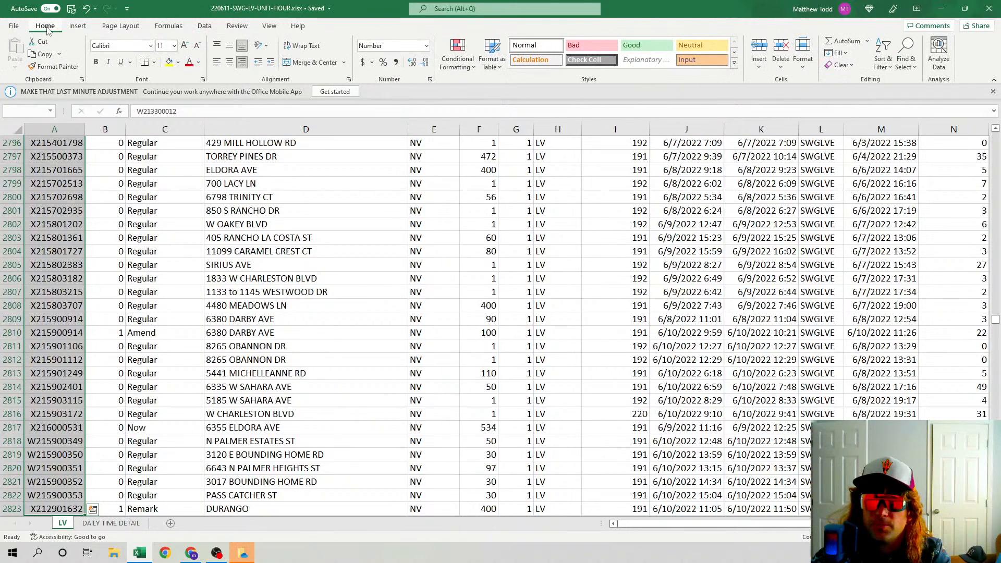
{"action": "left_click", "coordinate": [457, 54]}
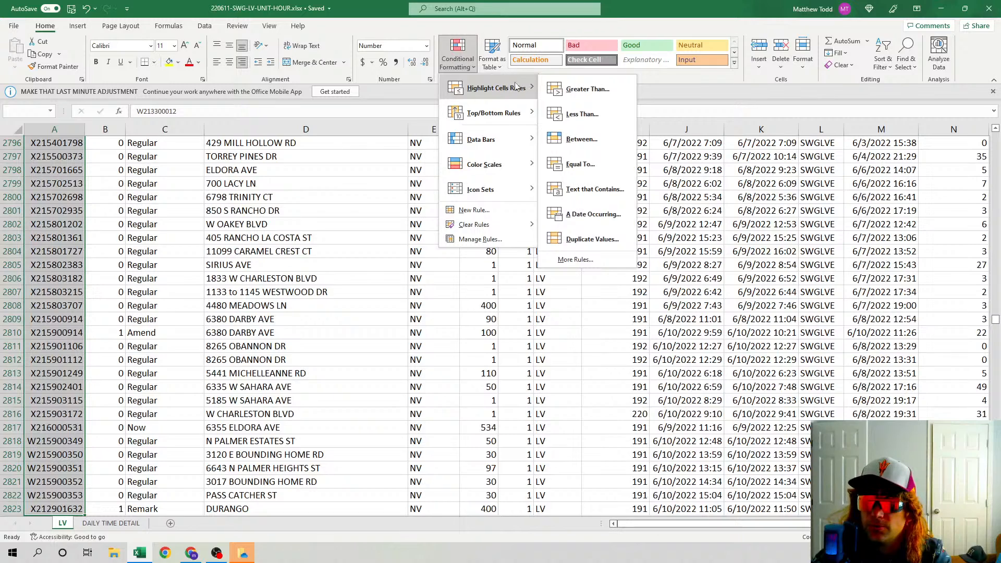
{"action": "left_click", "coordinate": [582, 238]}
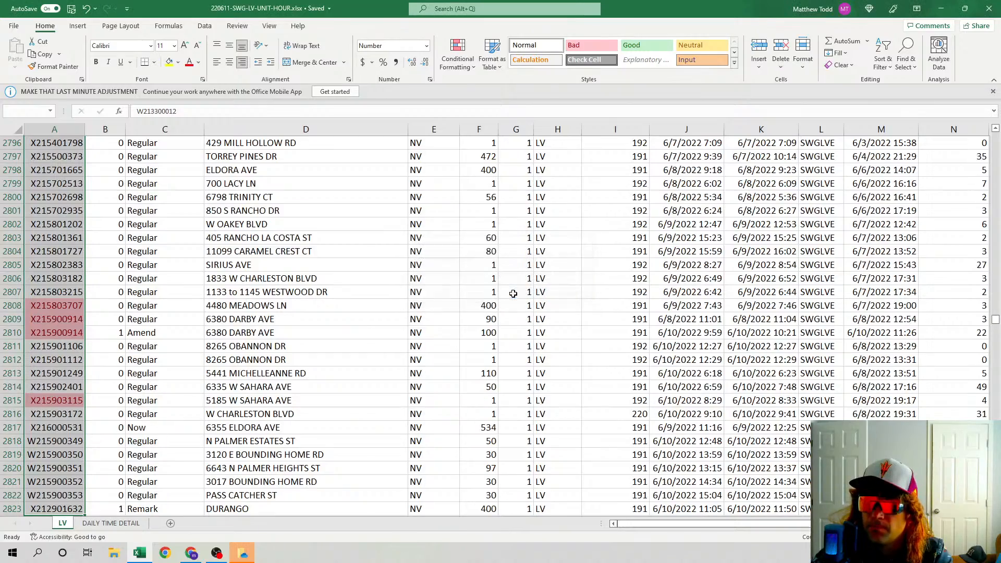
{"action": "scroll", "scroll_direction": "up", "scroll_amount": 3}
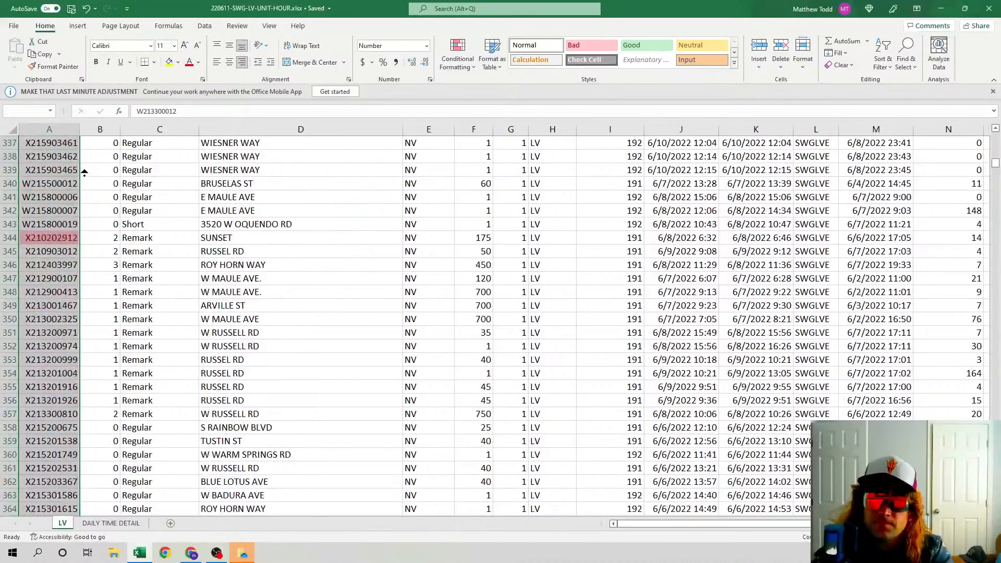
{"action": "key", "text": "Ctrl+Home"}
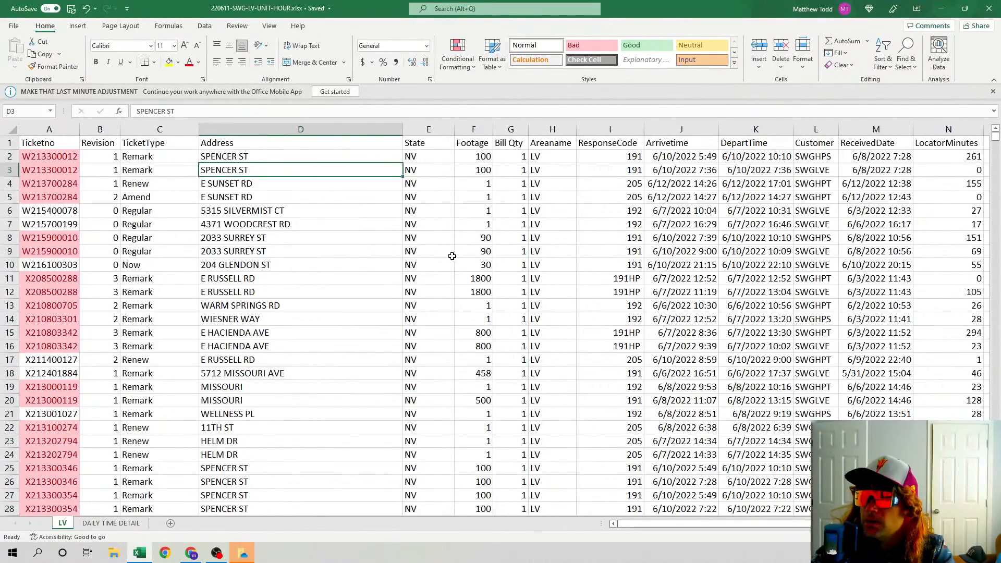
Start a PivotTable from LV!$A$1:$N$2823, placed on a new worksheet.
{"action": "left_click", "coordinate": [49, 156]}
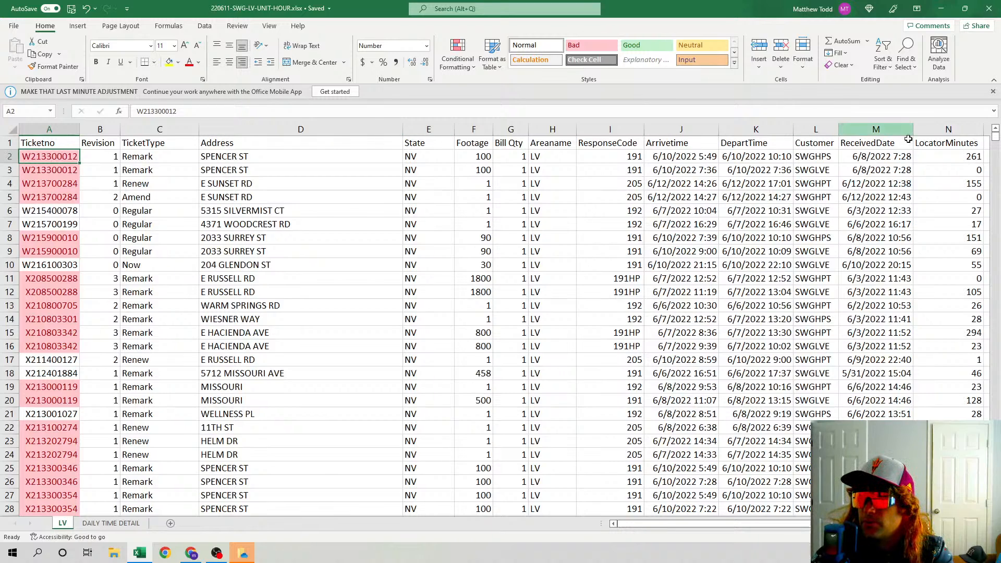
{"action": "left_click", "coordinate": [947, 156]}
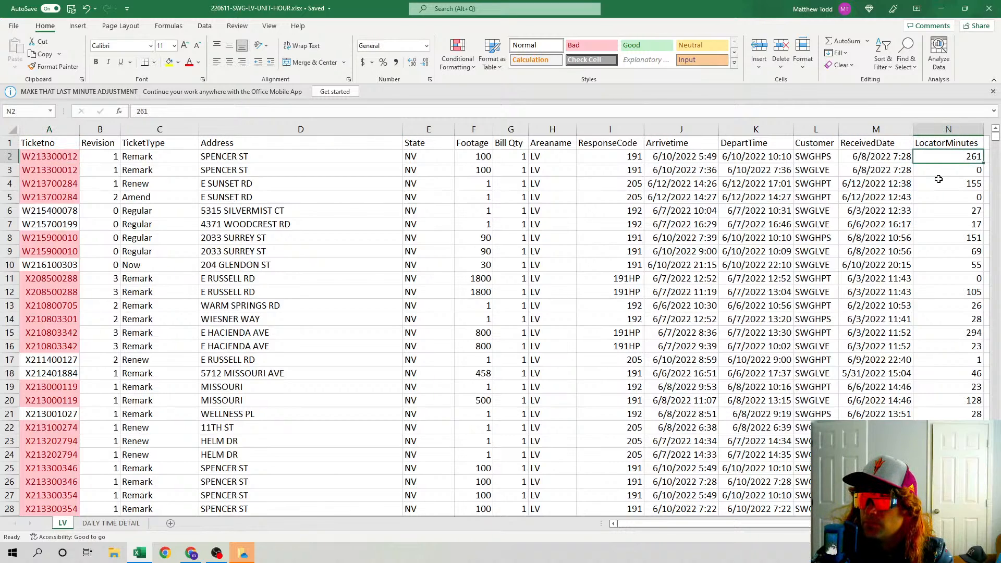
{"action": "left_click", "coordinate": [49, 156]}
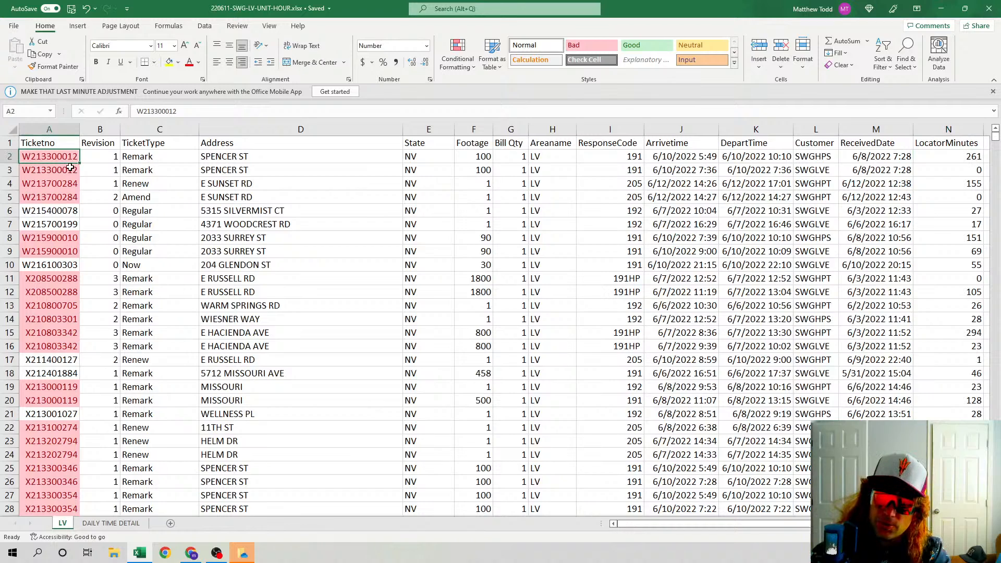
{"action": "left_click", "coordinate": [77, 25]}
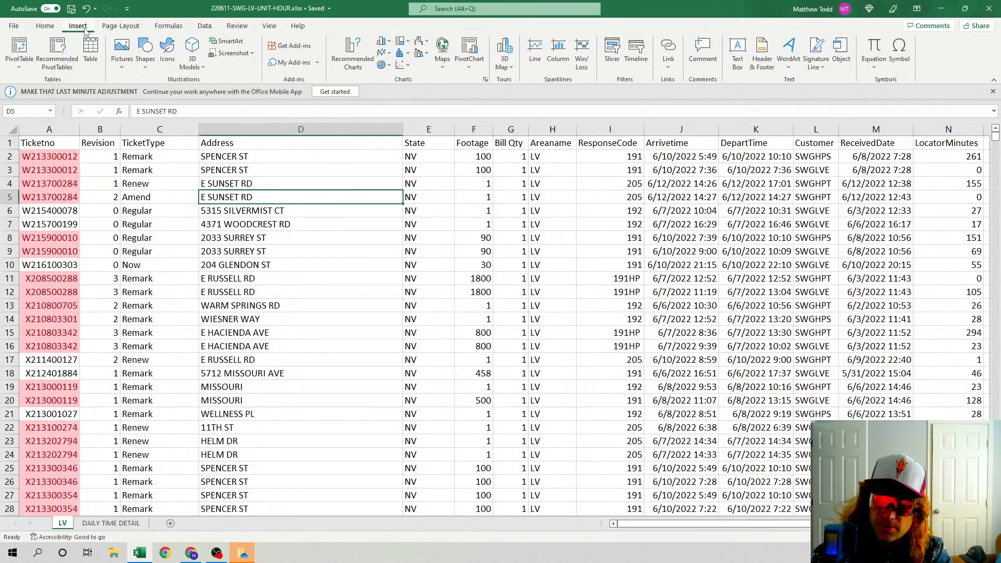
{"action": "left_click", "coordinate": [19, 51]}
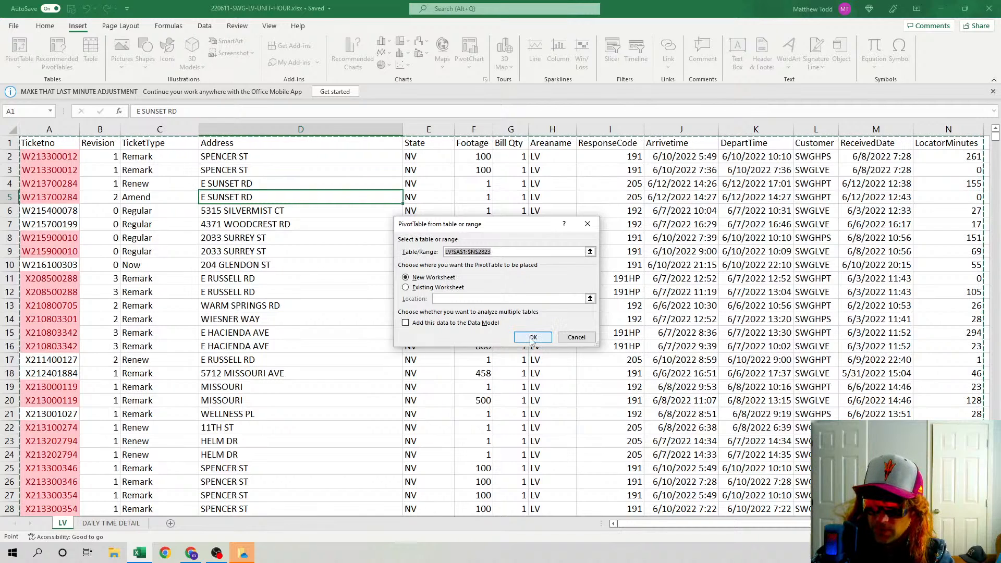
Build the pivot with a Ticketno count, State in Rows and summed LocatorMinutes in Values.
{"action": "left_click", "coordinate": [532, 337]}
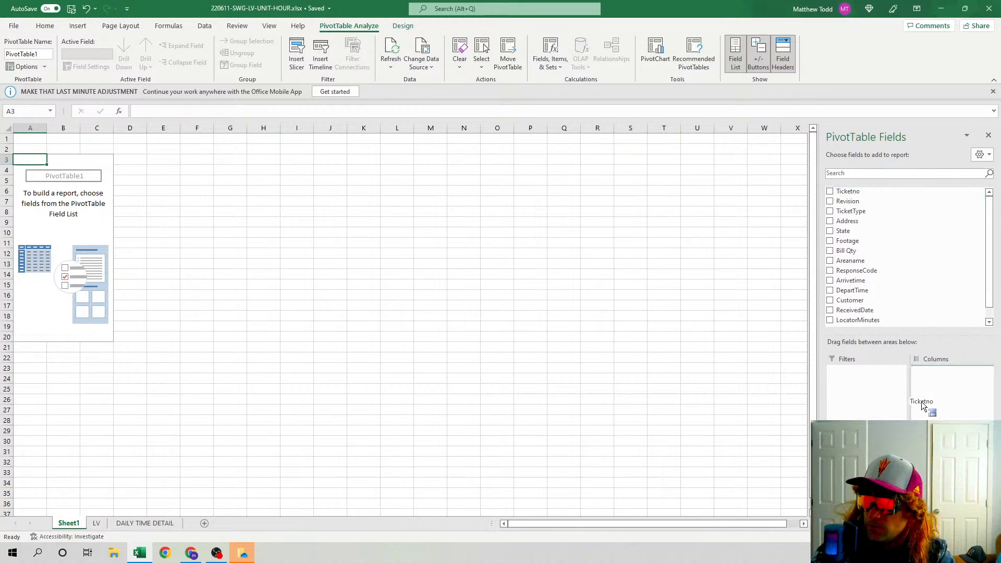
{"action": "left_click", "coordinate": [829, 191]}
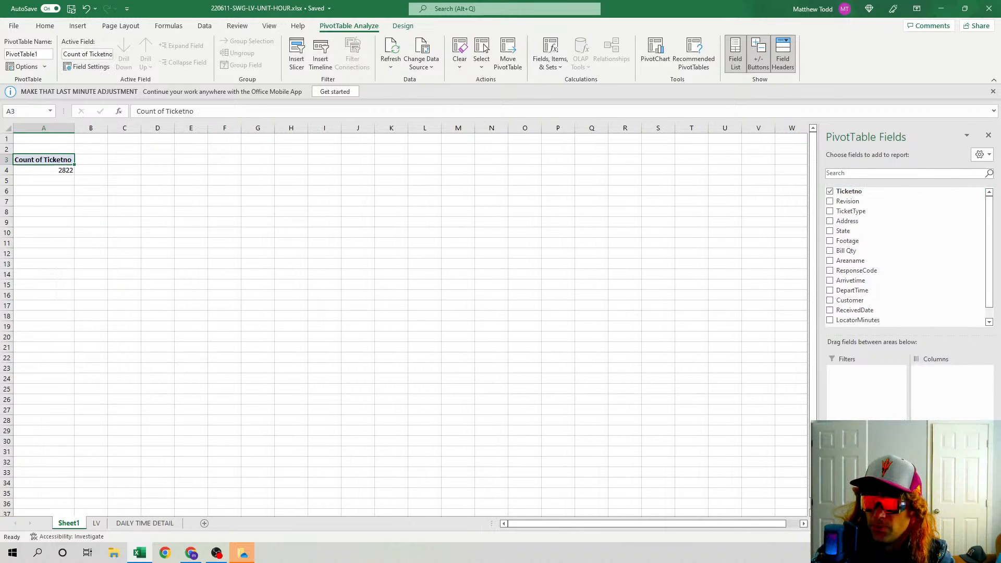
{"action": "mouse_move", "coordinate": [874, 221]}
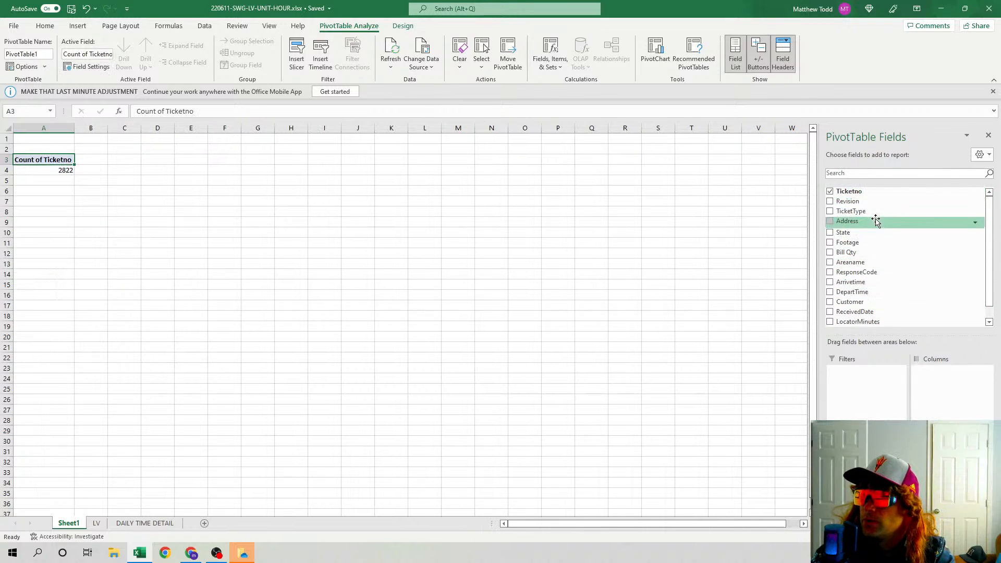
{"action": "mouse_move", "coordinate": [884, 291]}
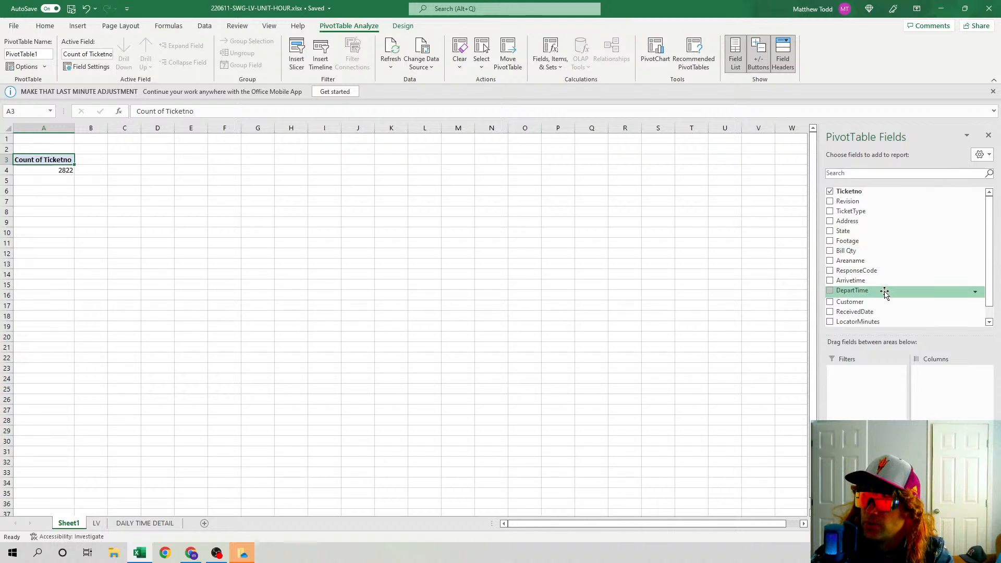
{"action": "mouse_move", "coordinate": [887, 264]}
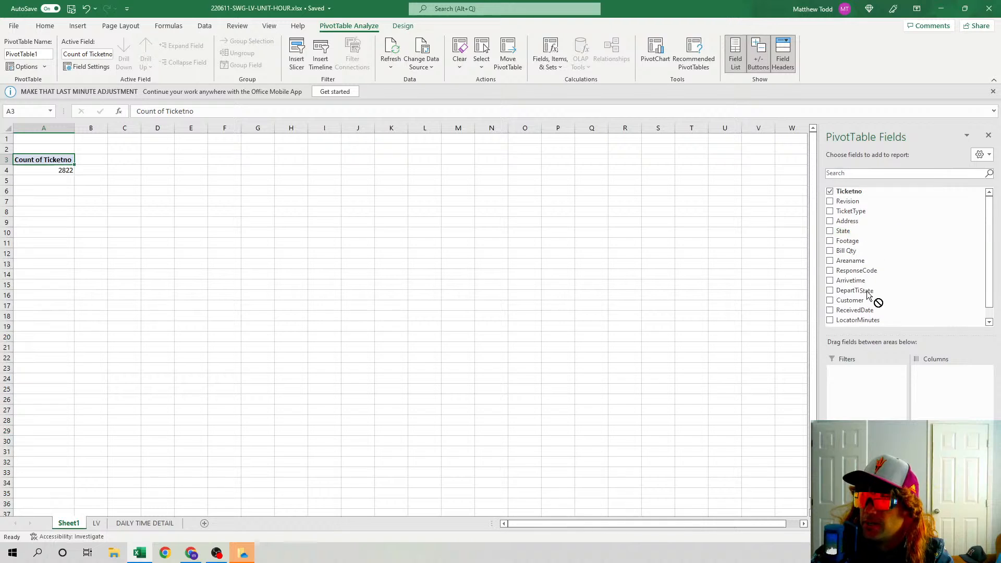
{"action": "left_click", "coordinate": [830, 230]}
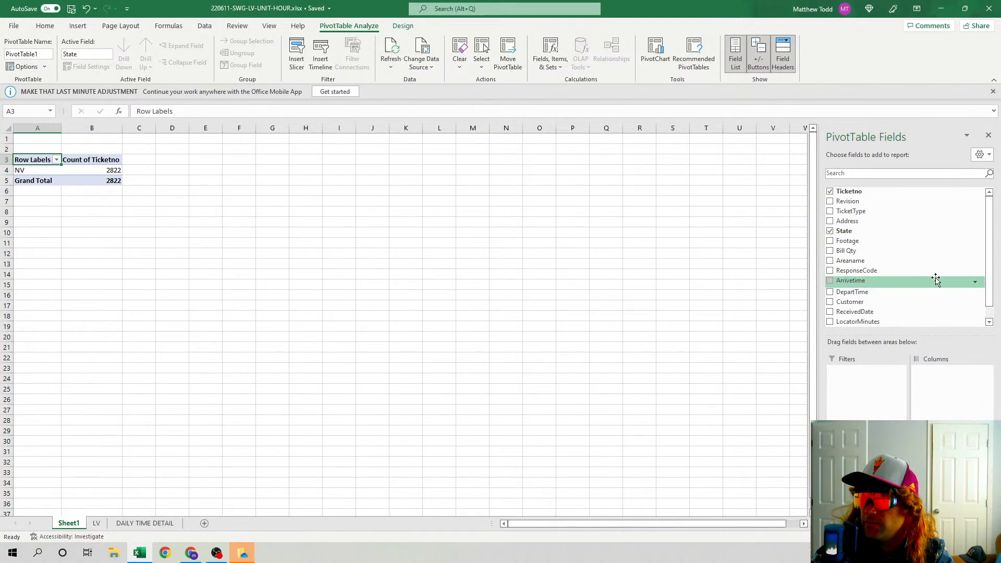
{"action": "scroll", "scroll_direction": "down", "scroll_amount": 3}
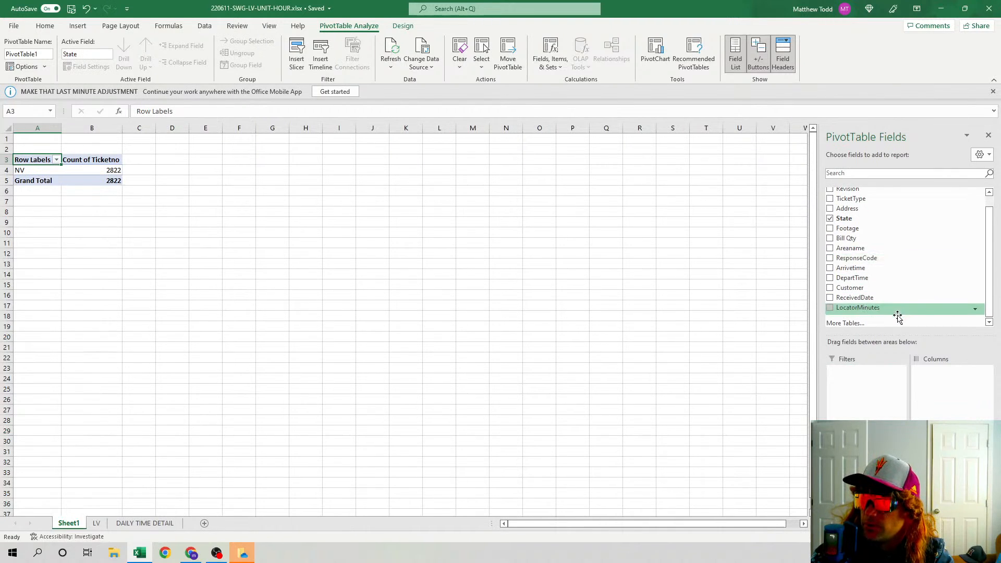
{"action": "left_click", "coordinate": [830, 307]}
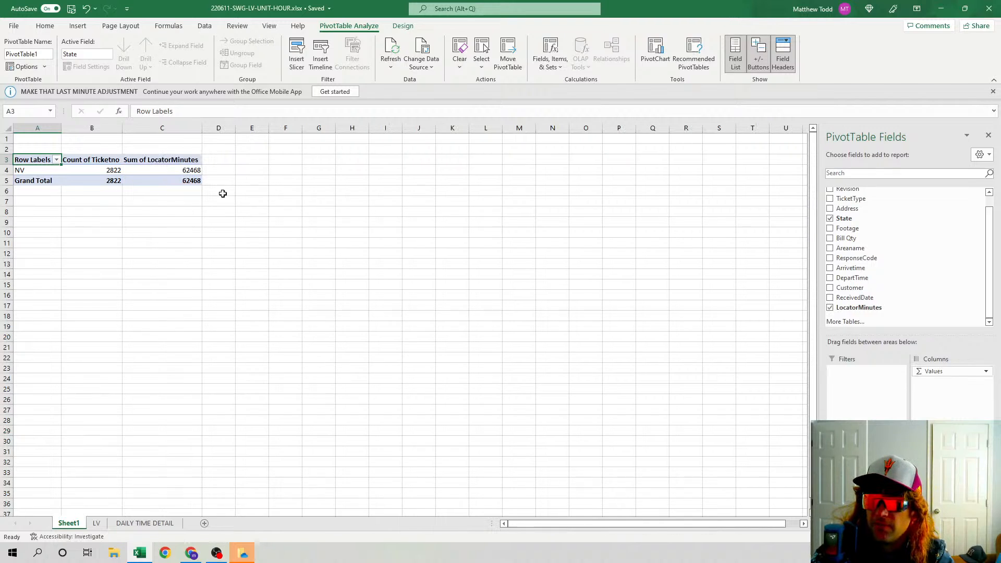
{"action": "left_click", "coordinate": [162, 170]}
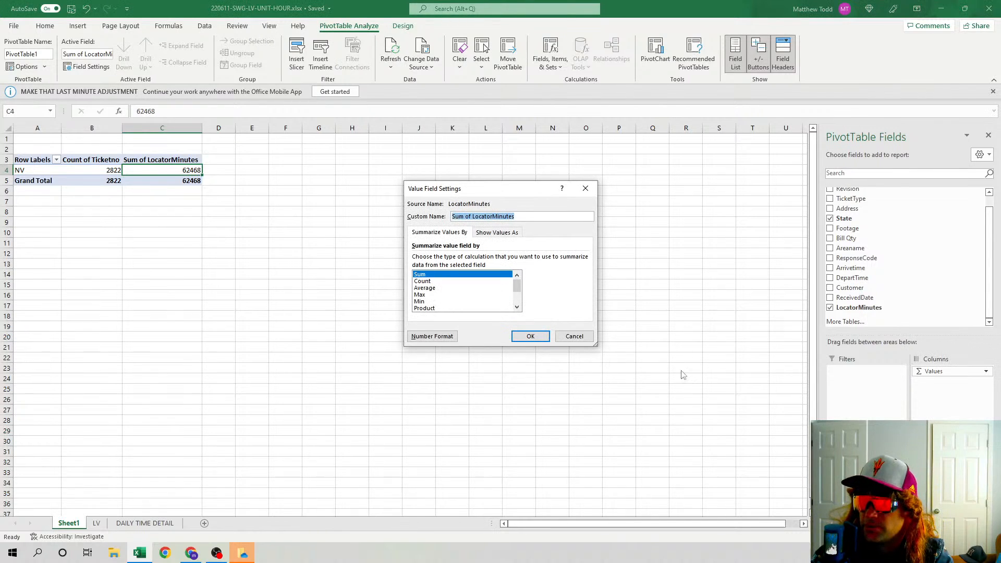
Switch LocatorMinutes to Average and apply Number format so NV shows 22.14.
{"action": "left_click", "coordinate": [424, 287]}
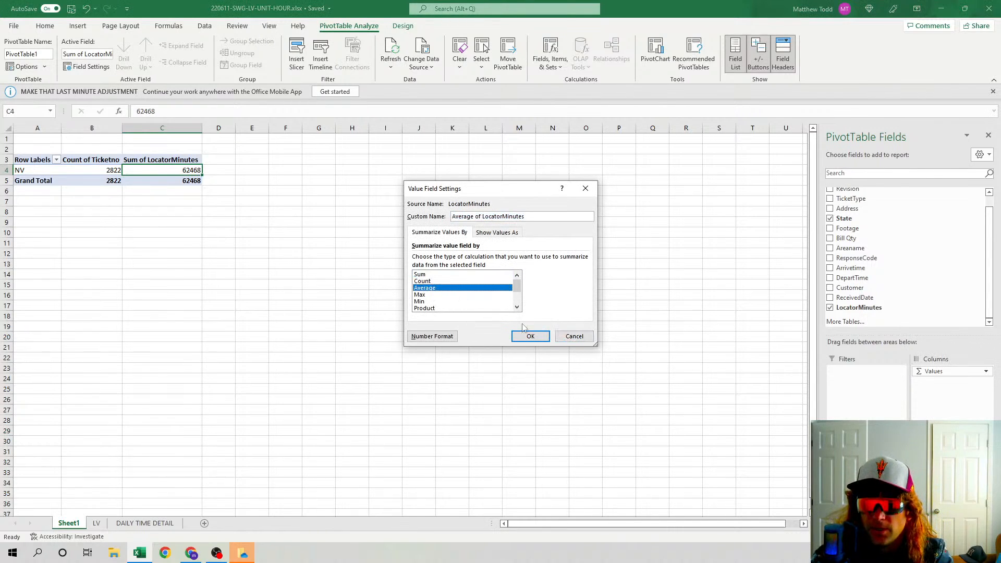
{"action": "left_click", "coordinate": [530, 336]}
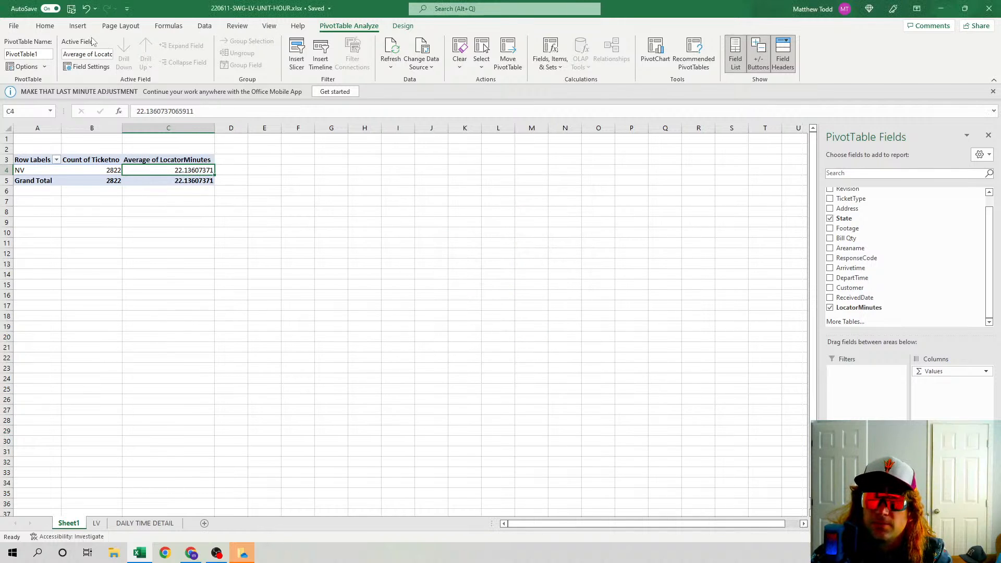
{"action": "left_click", "coordinate": [45, 25]}
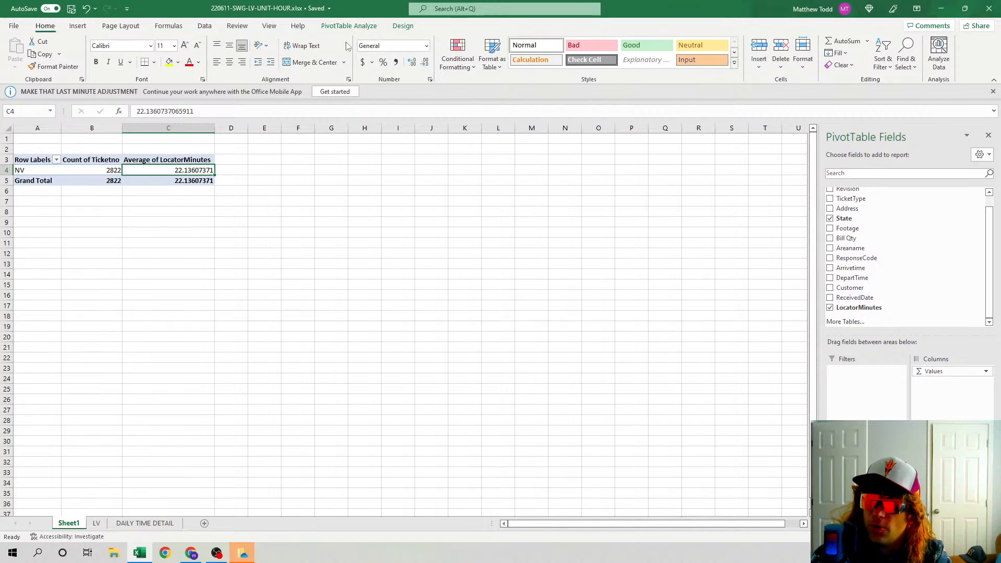
{"action": "left_click", "coordinate": [426, 45]}
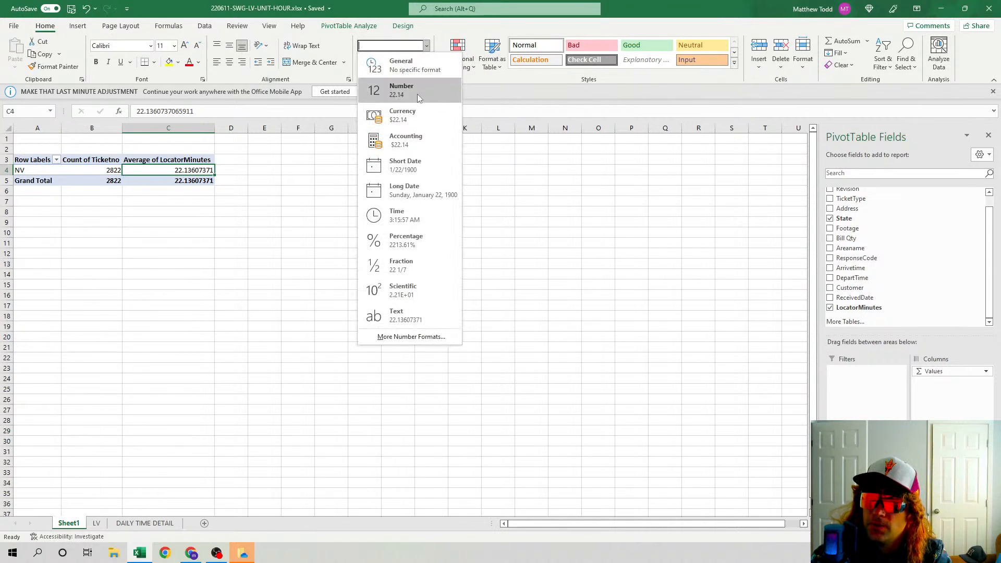
{"action": "left_click", "coordinate": [400, 89]}
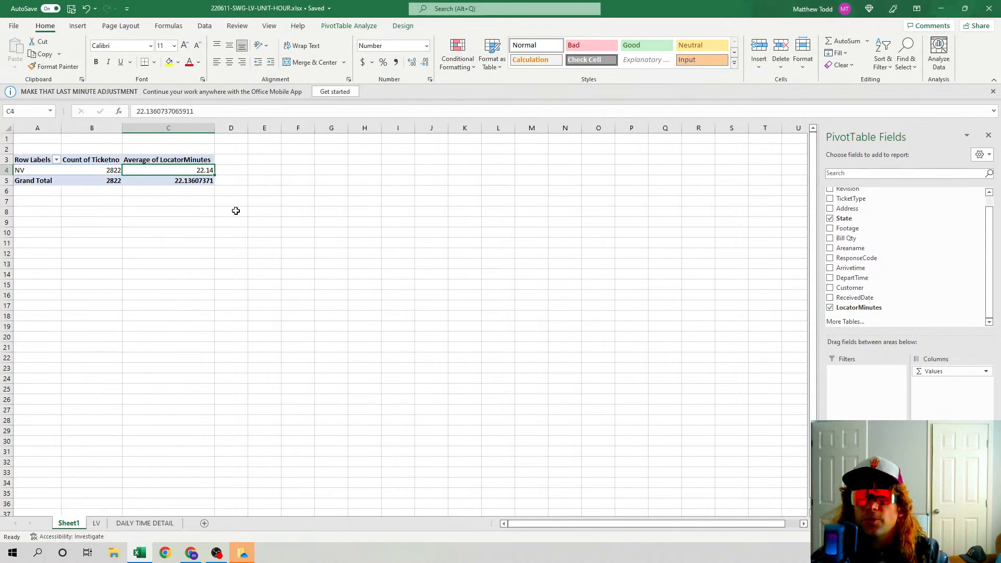
{"action": "mouse_move", "coordinate": [100, 173]}
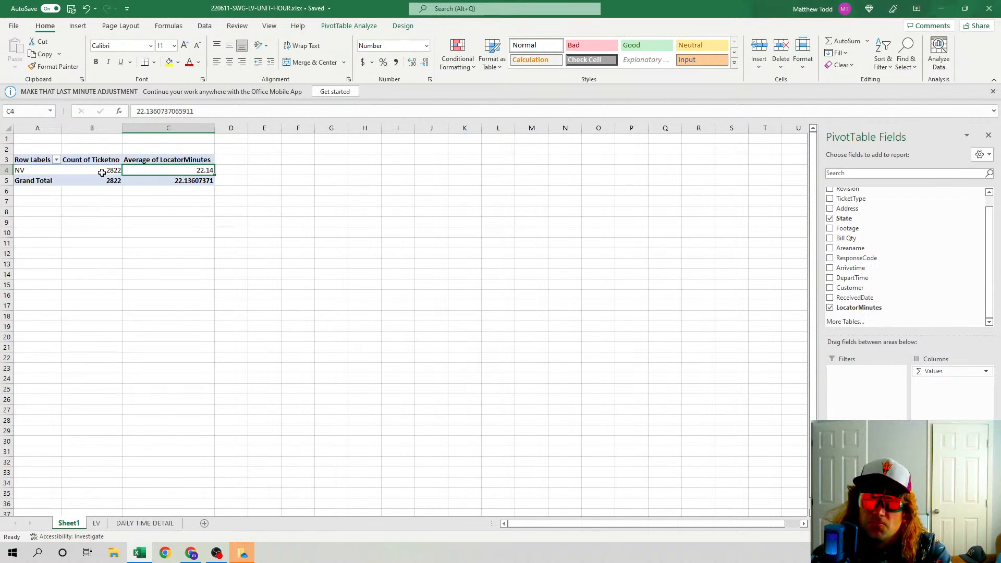
{"action": "left_click", "coordinate": [91, 170]}
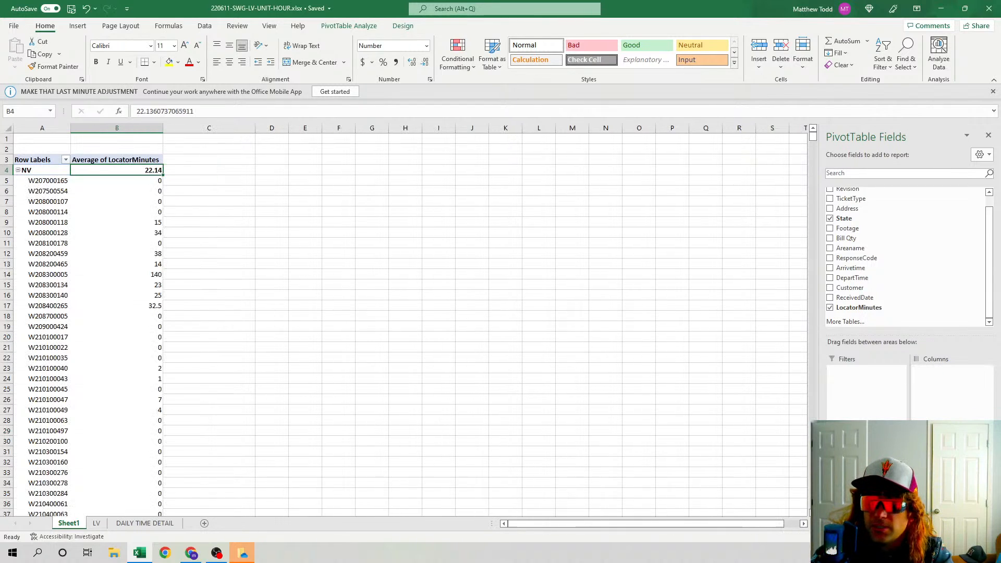
Inspect individual ticket averages, such as 32.5 minutes for ticket W208400265.
{"action": "left_click", "coordinate": [117, 180]}
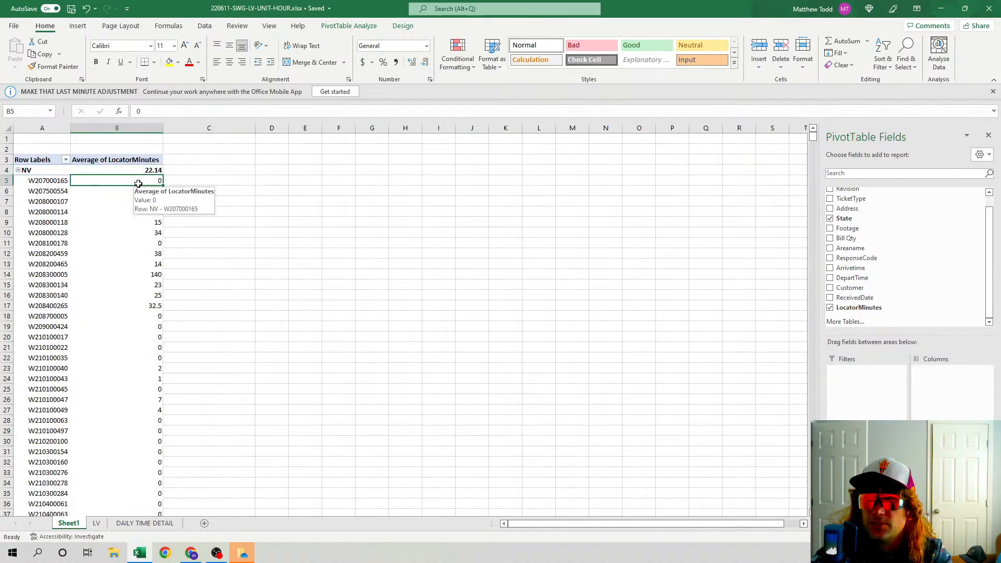
{"action": "left_click", "coordinate": [116, 274]}
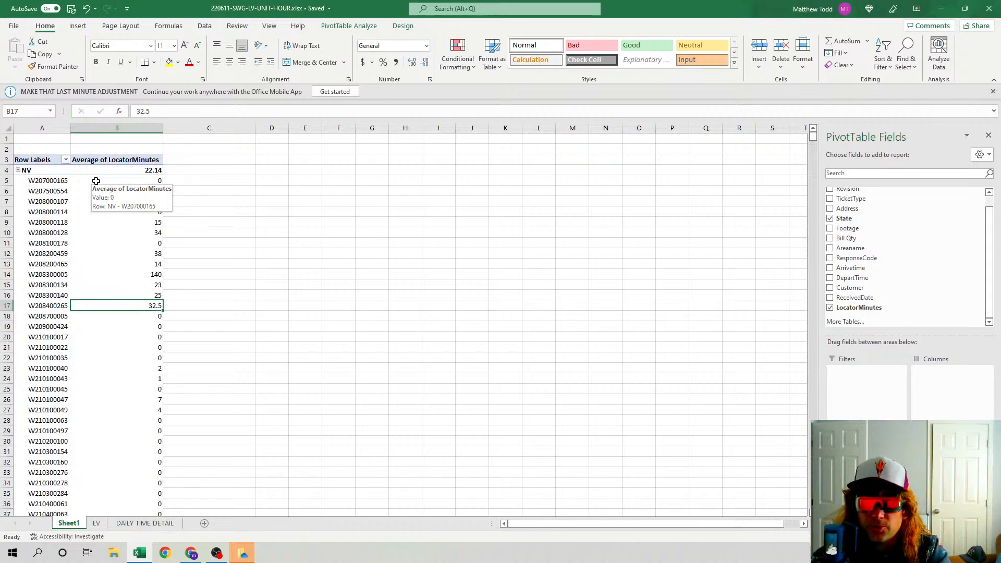
{"action": "right_click", "coordinate": [117, 181]}
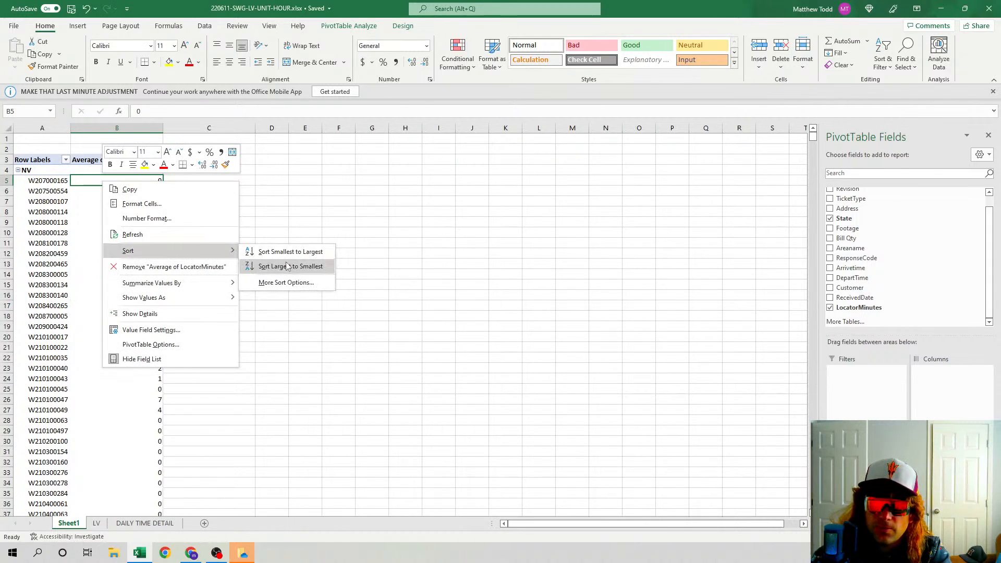
{"action": "left_click", "coordinate": [290, 266]}
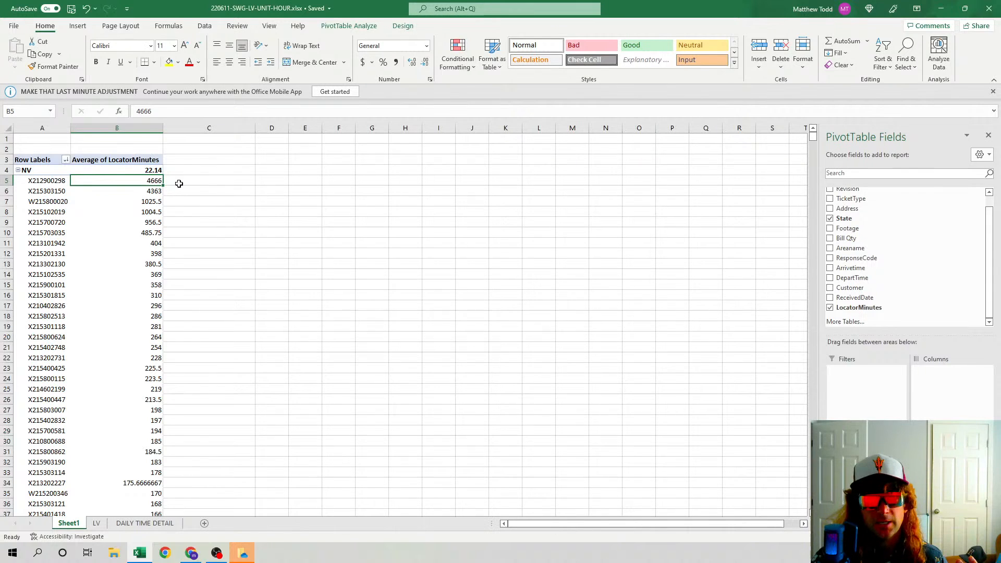
{"action": "mouse_move", "coordinate": [132, 187]}
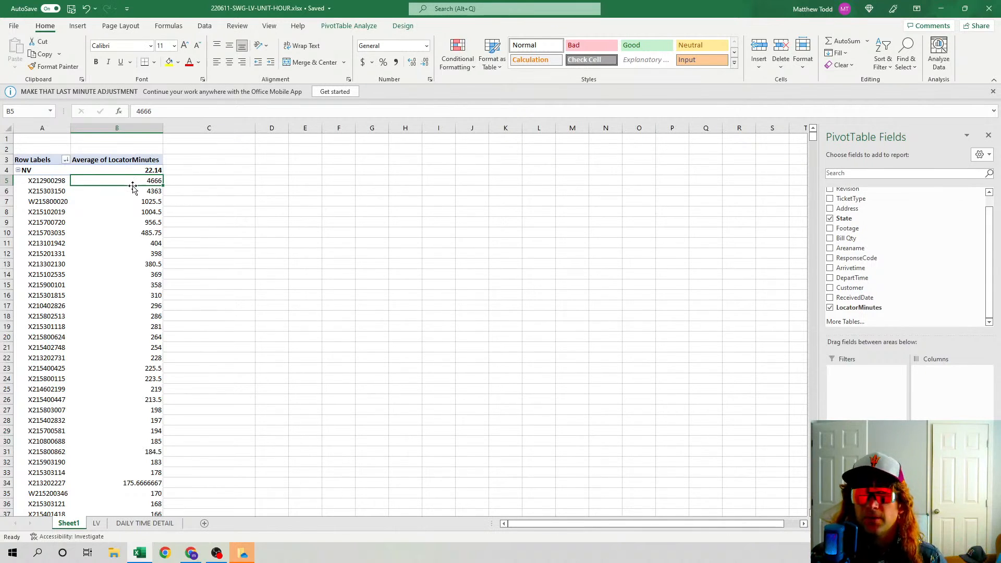
{"action": "left_click", "coordinate": [116, 191]}
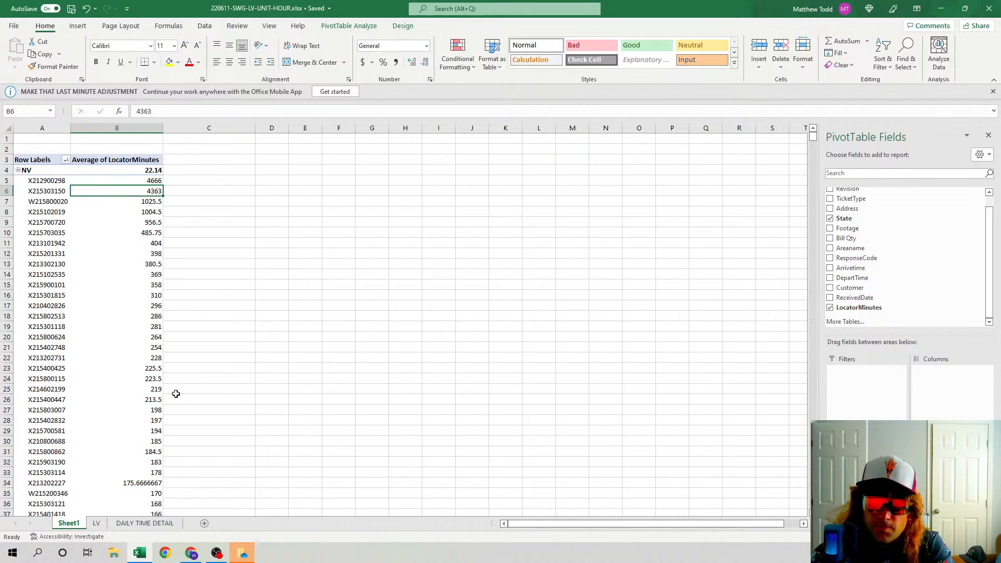
{"action": "scroll", "scroll_direction": "down", "scroll_amount": 3}
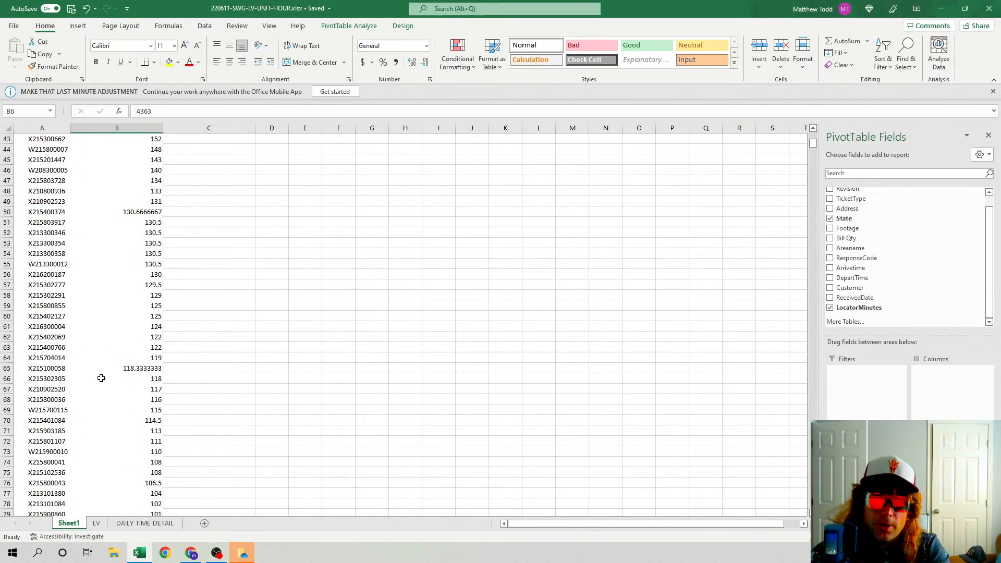
{"action": "scroll", "scroll_direction": "up", "scroll_amount": 3}
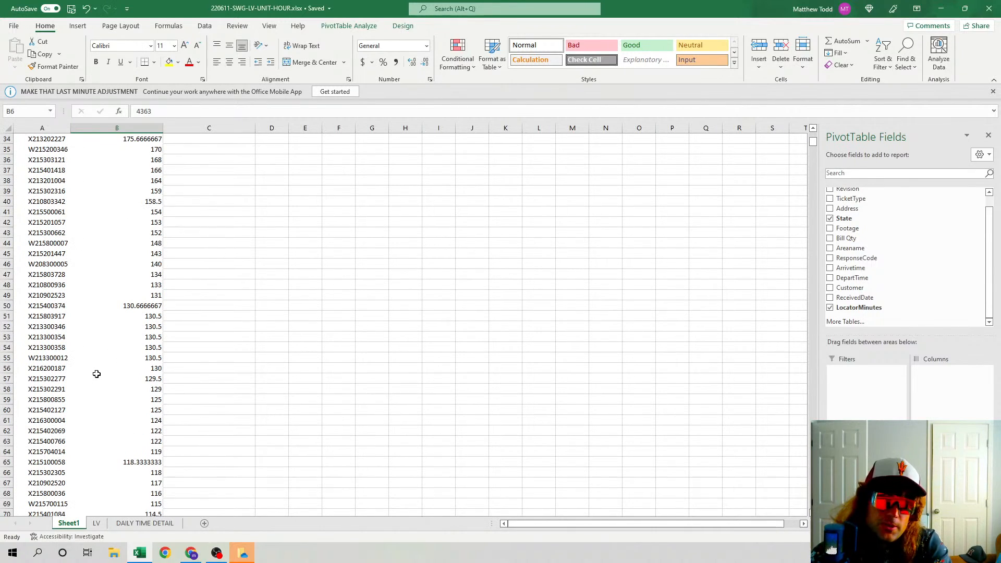
{"action": "scroll", "scroll_direction": "up", "scroll_amount": 3}
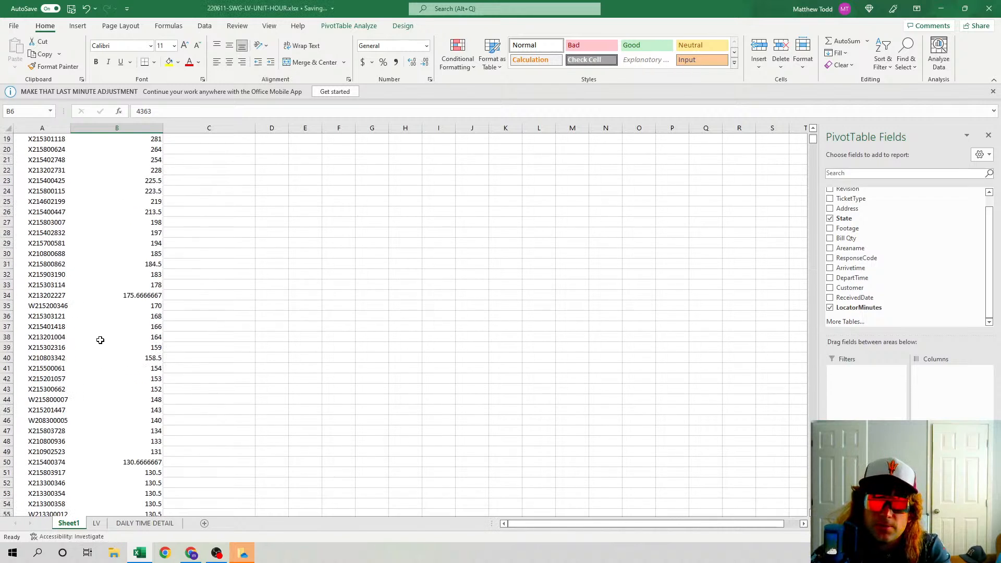
{"action": "scroll", "scroll_direction": "up", "scroll_amount": 3}
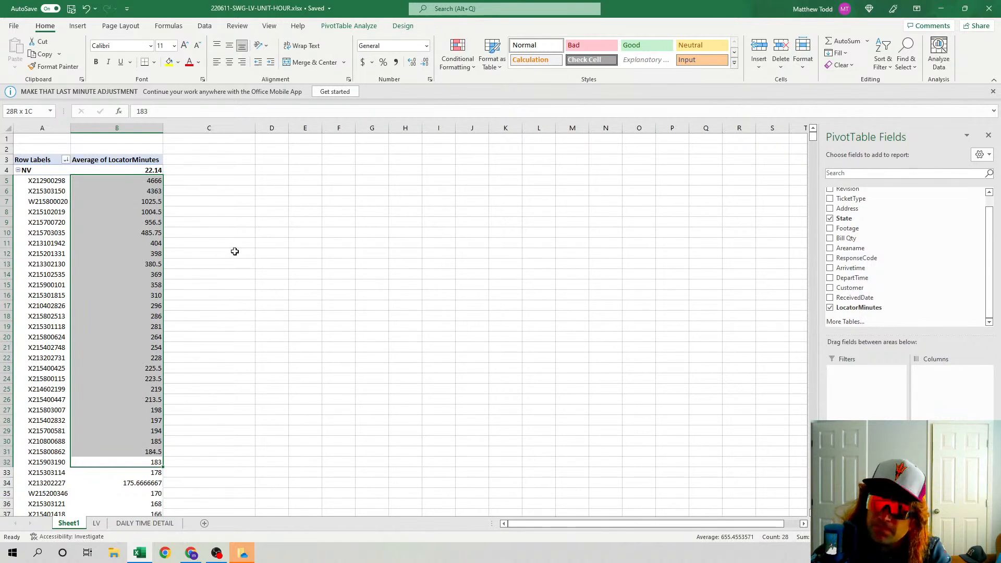
{"action": "left_click", "coordinate": [117, 211]}
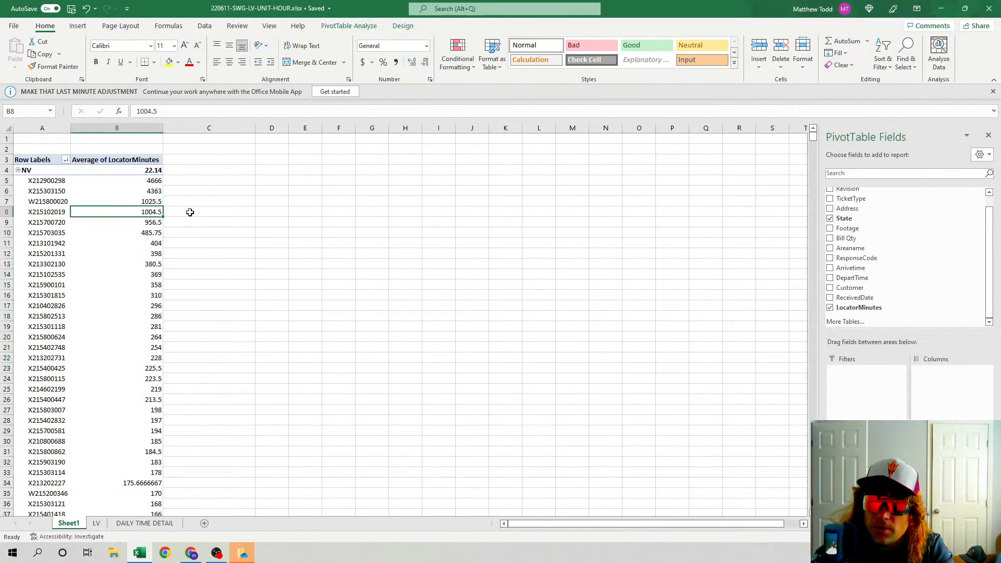
{"action": "mouse_move", "coordinate": [348, 26]}
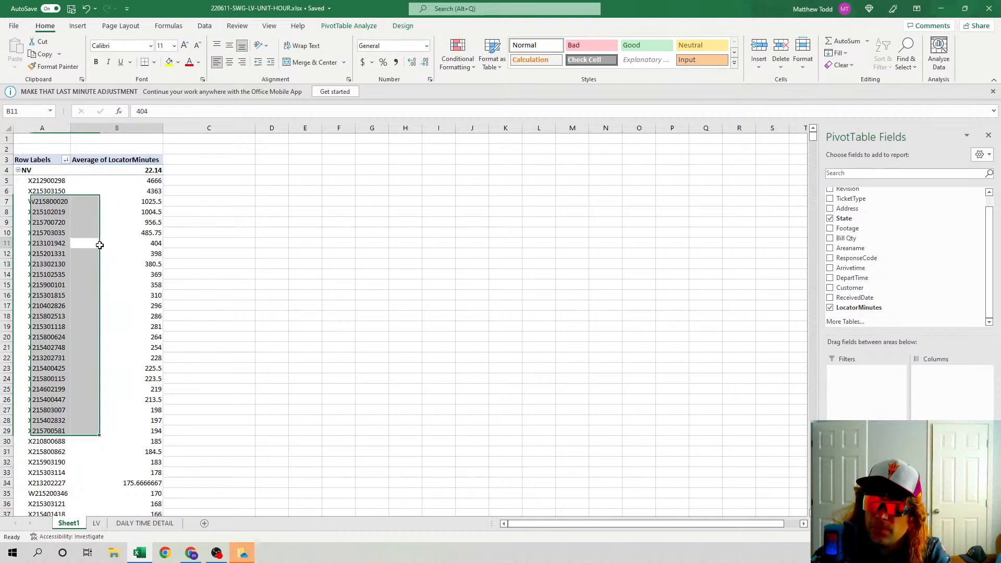
Expand the PivotTable Styles gallery on the Design tab.
{"action": "left_click", "coordinate": [402, 26]}
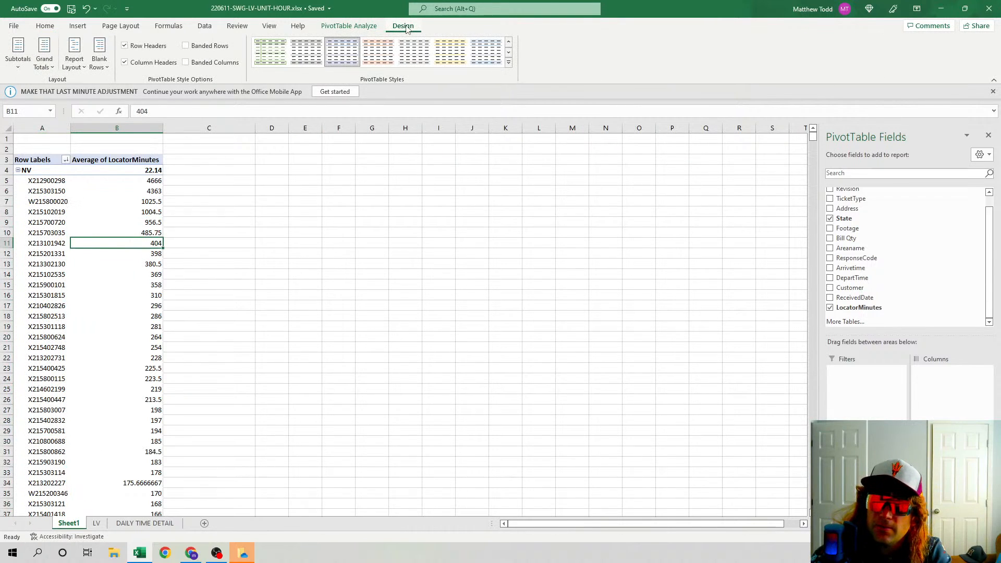
{"action": "left_click", "coordinate": [508, 62]}
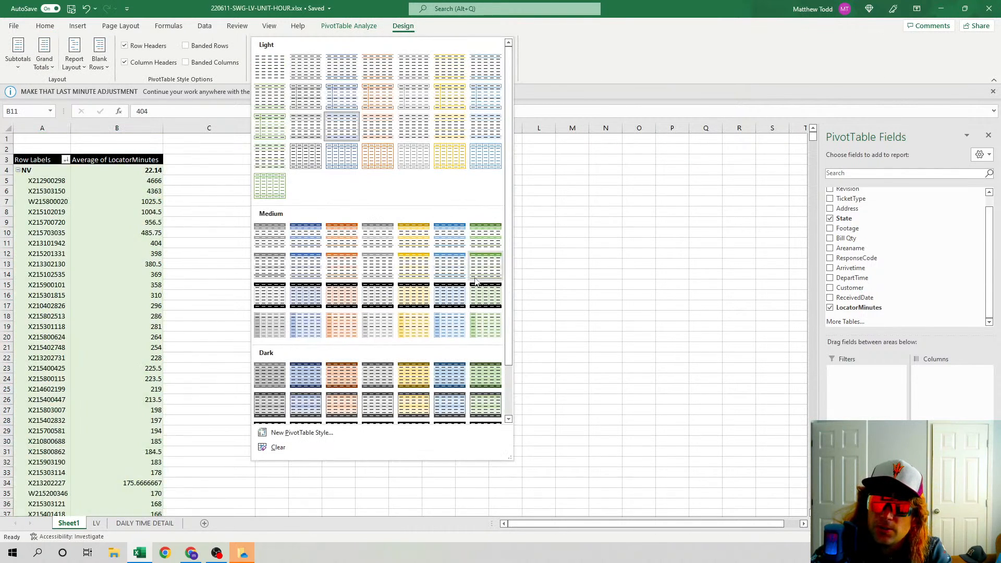